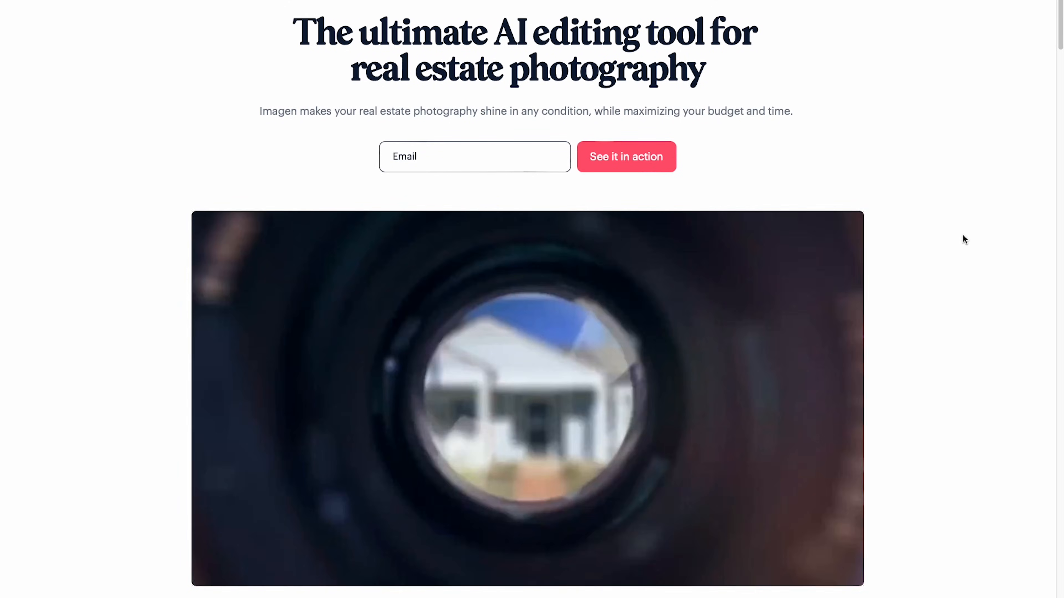
Step: Upload the Listing Edit collection's 149 photos to the new 'Listing Edit Test' project
scroll(down, 3)
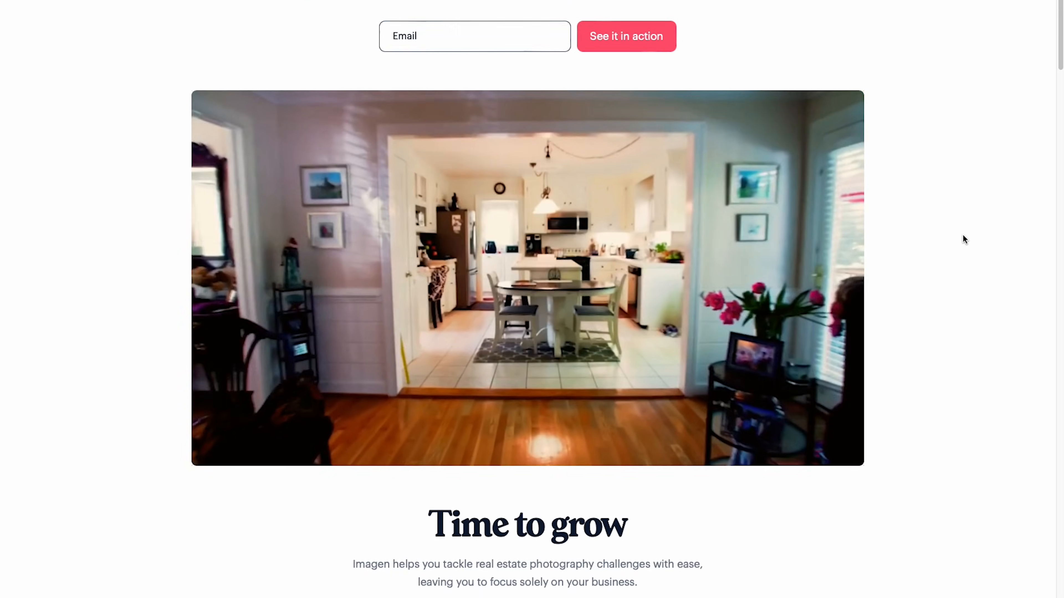
scroll(down, 3)
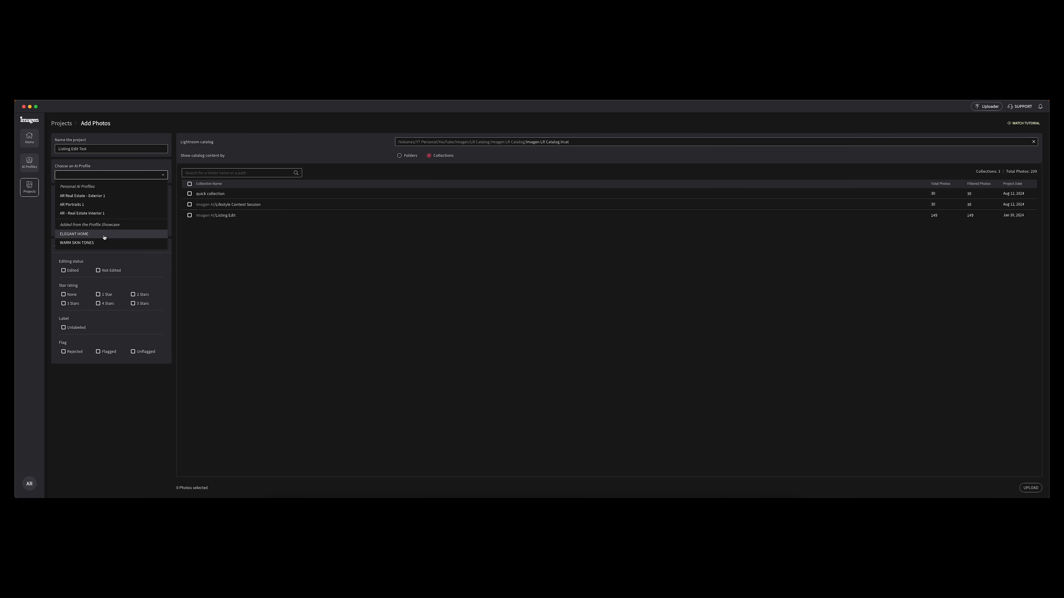
click(1030, 487)
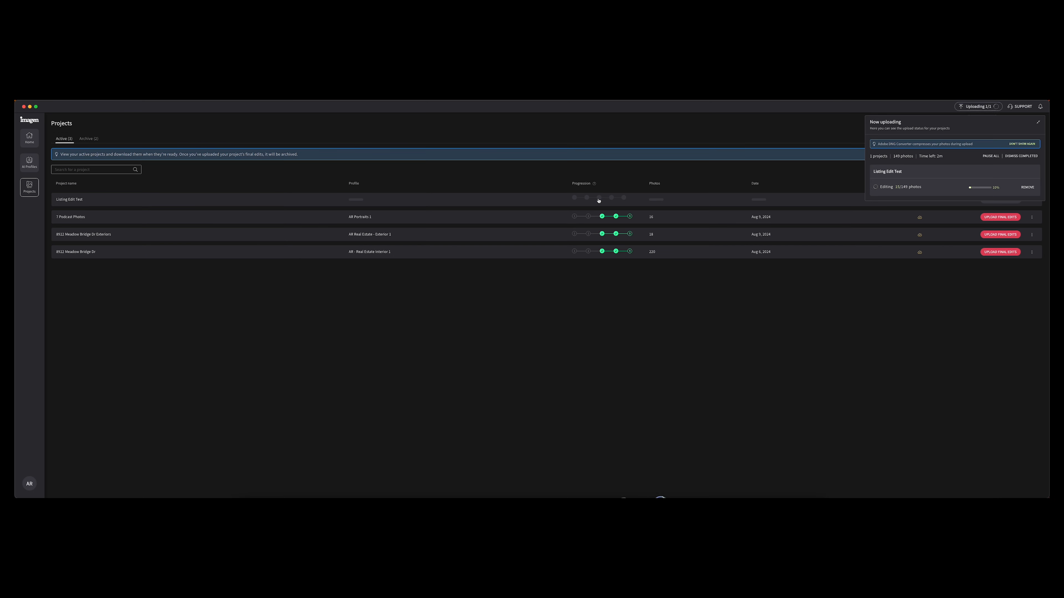